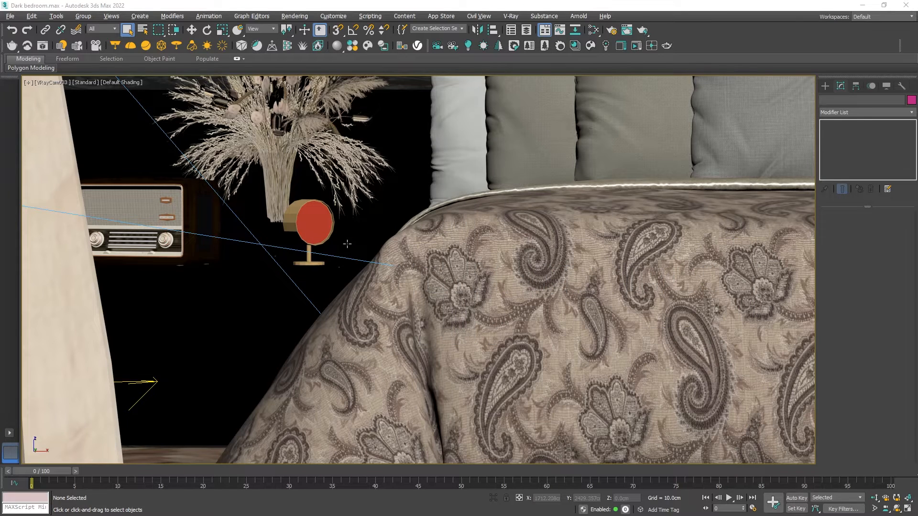
Step: Show Safe Frames in the VRayCam003 viewport
key(shift+f)
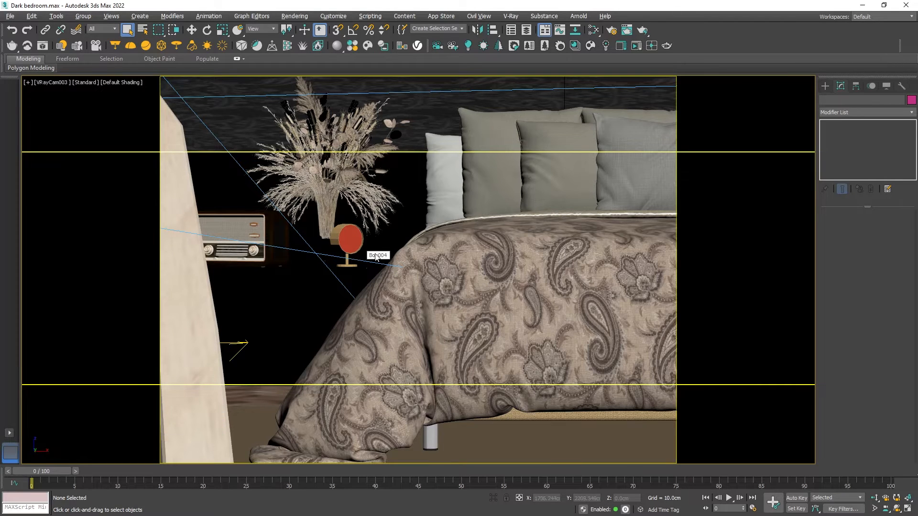
Step: In Render Setup, try output size presets and return to a Custom 1200 by 1350 size
click(610, 30)
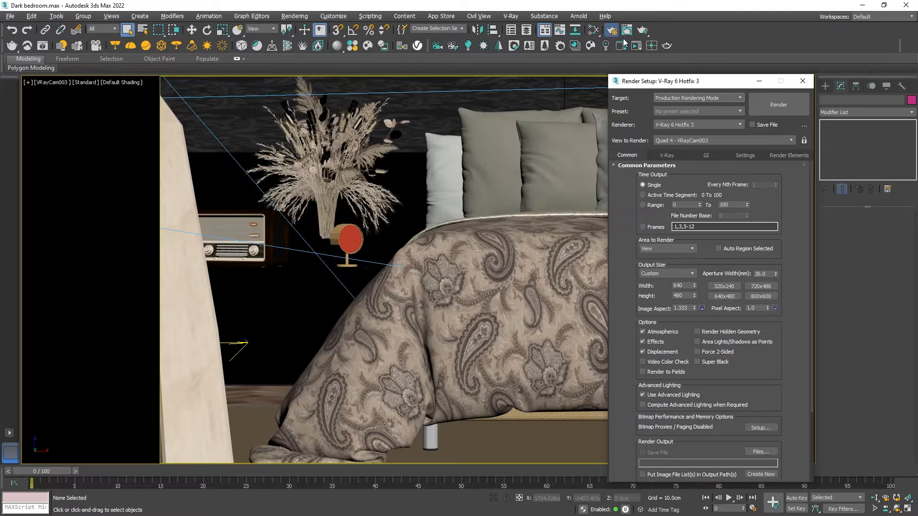
click(666, 273)
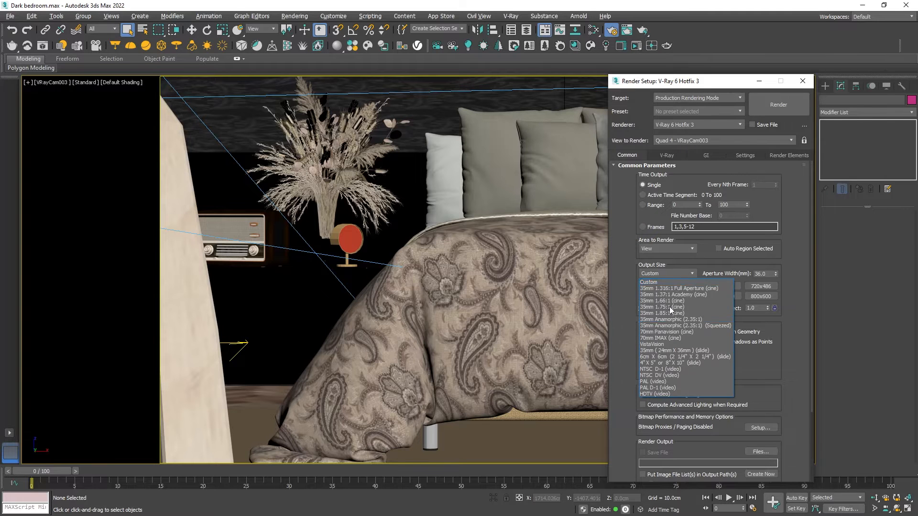
click(660, 338)
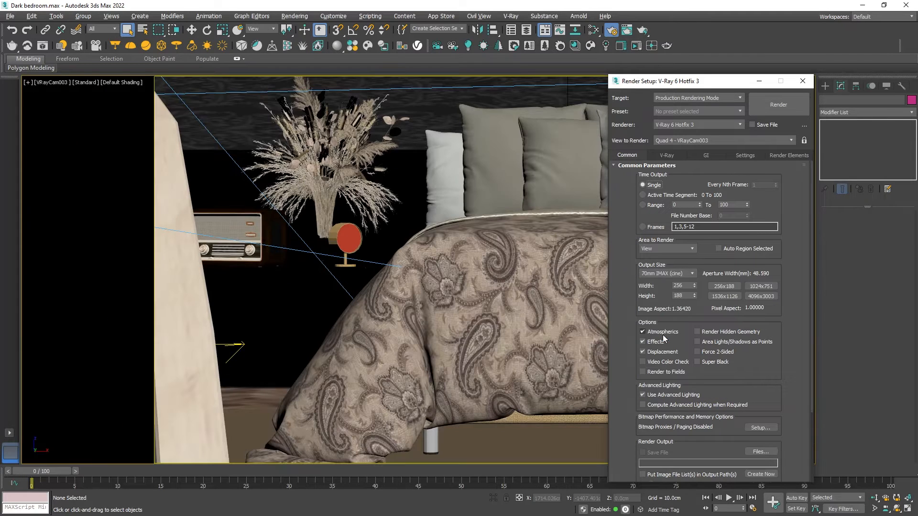
click(692, 273)
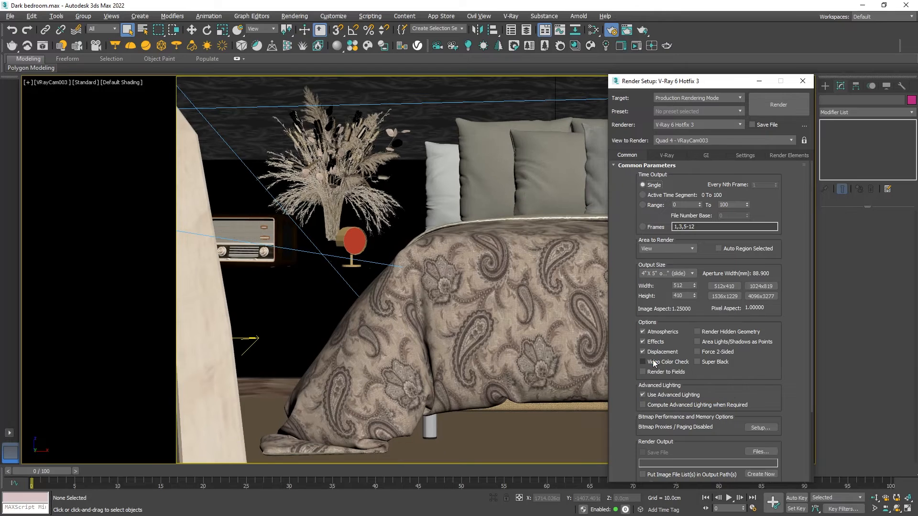
click(691, 273)
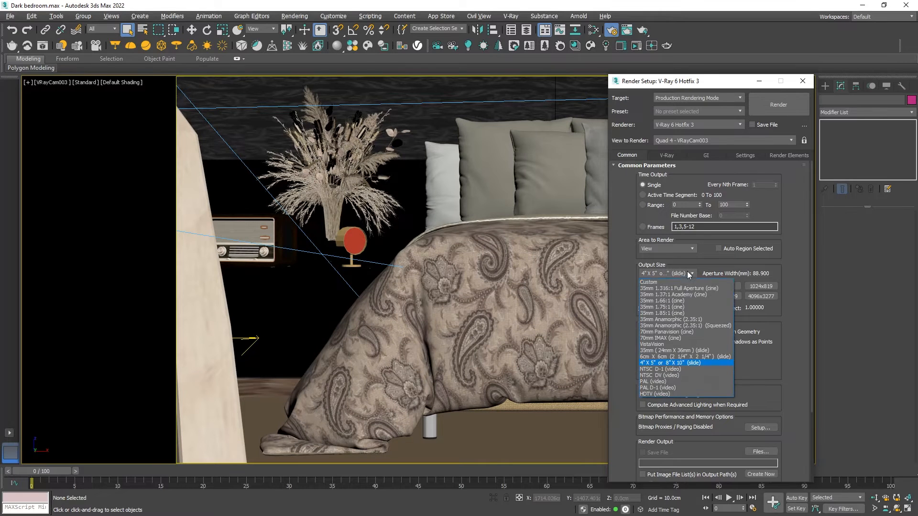
click(648, 282)
text(1200)
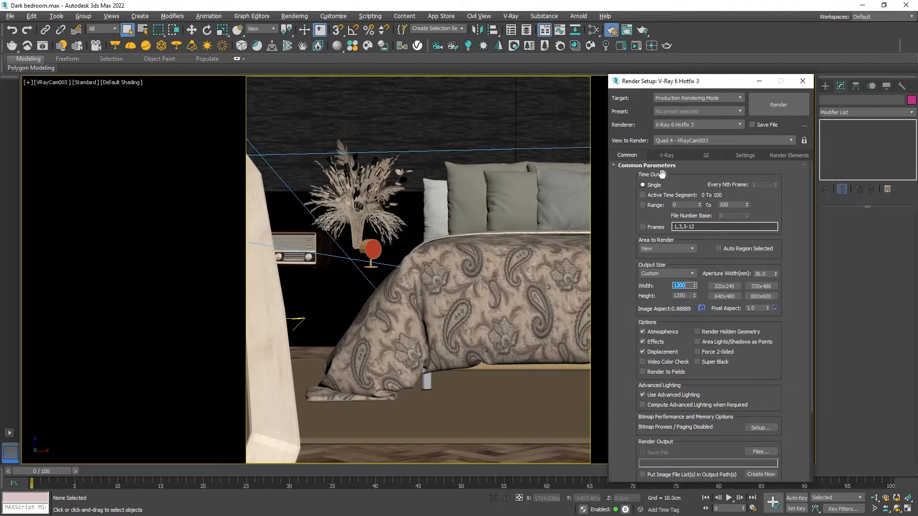
Step: Set the V-Ray progressive image sampler's noise threshold to 0.0
click(665, 155)
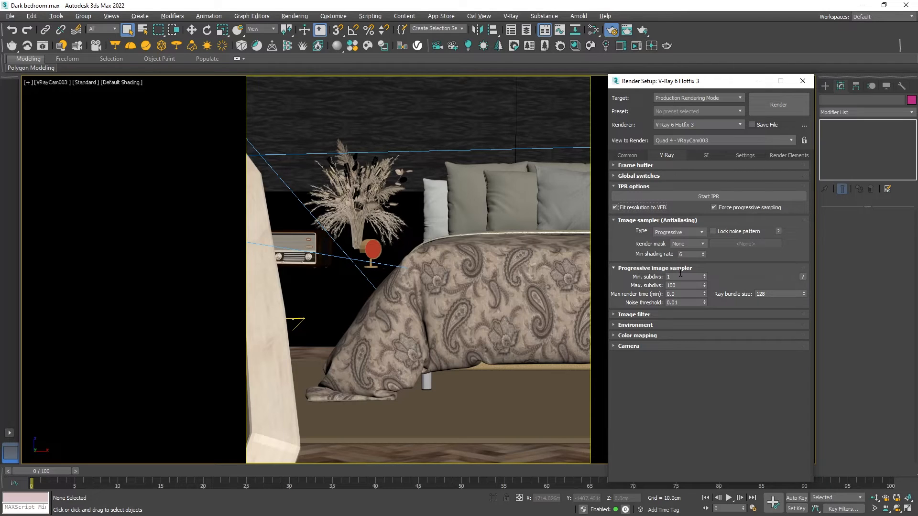
triple_click(683, 276)
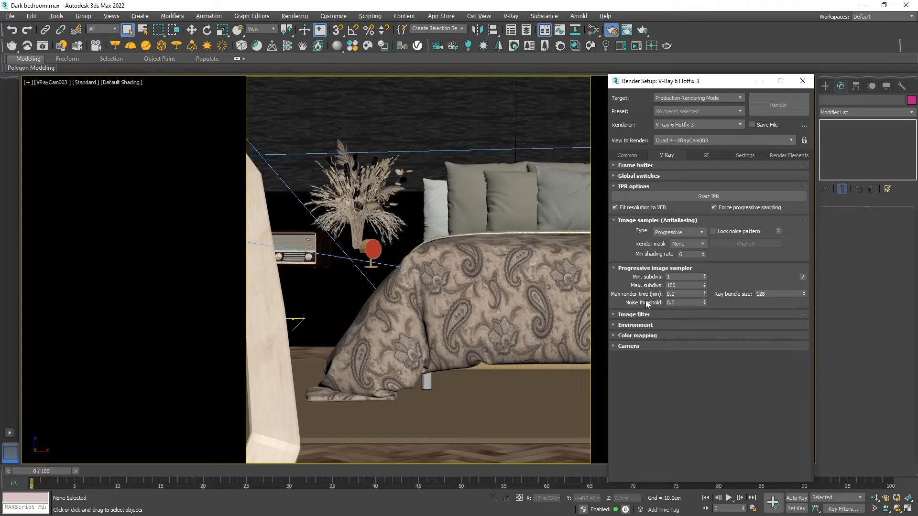
mouse_move(779, 167)
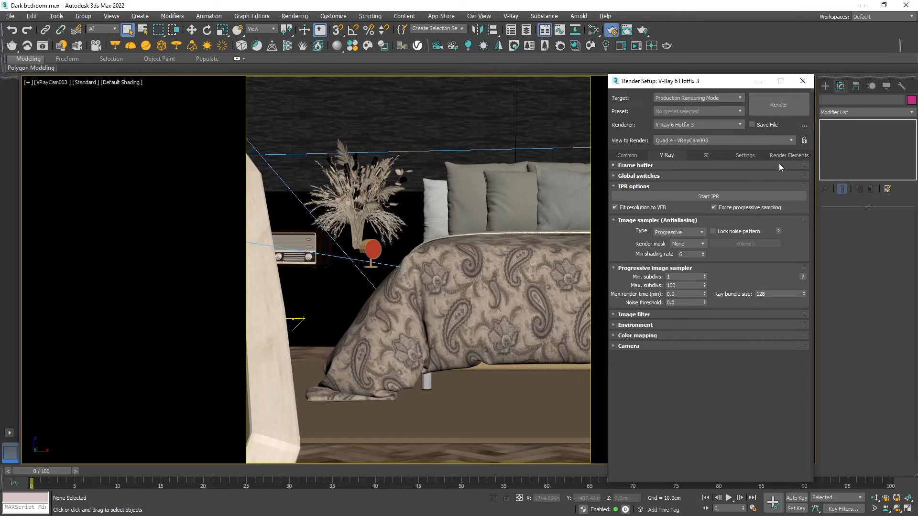
Step: Add VRayDenoiser and VRayLightMix to the Render Elements list
click(788, 155)
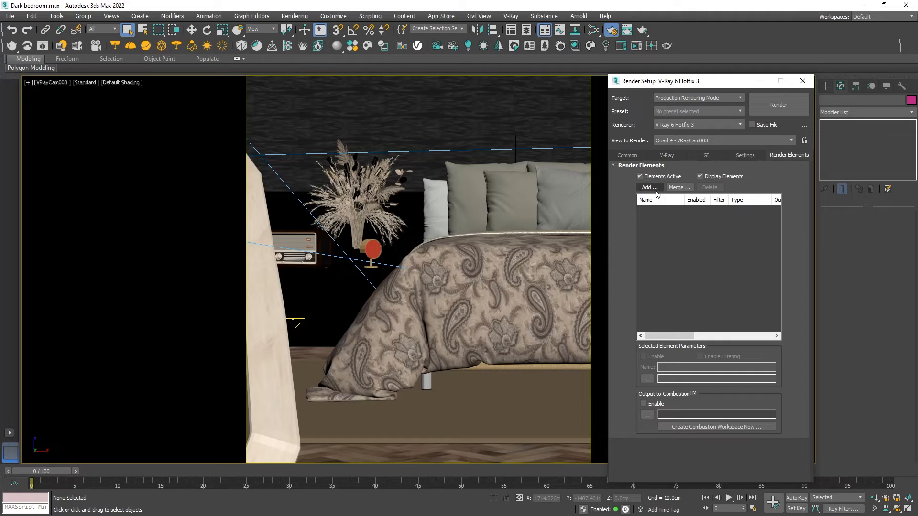
click(648, 187)
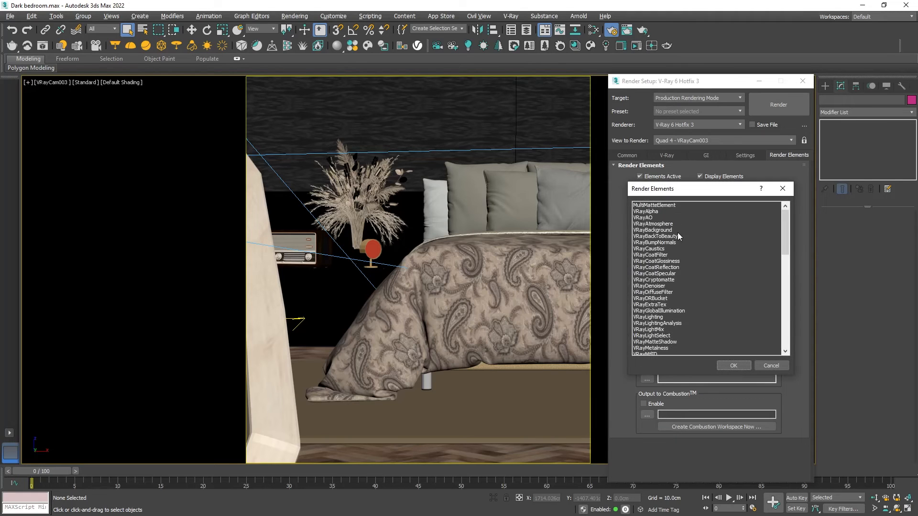
click(650, 286)
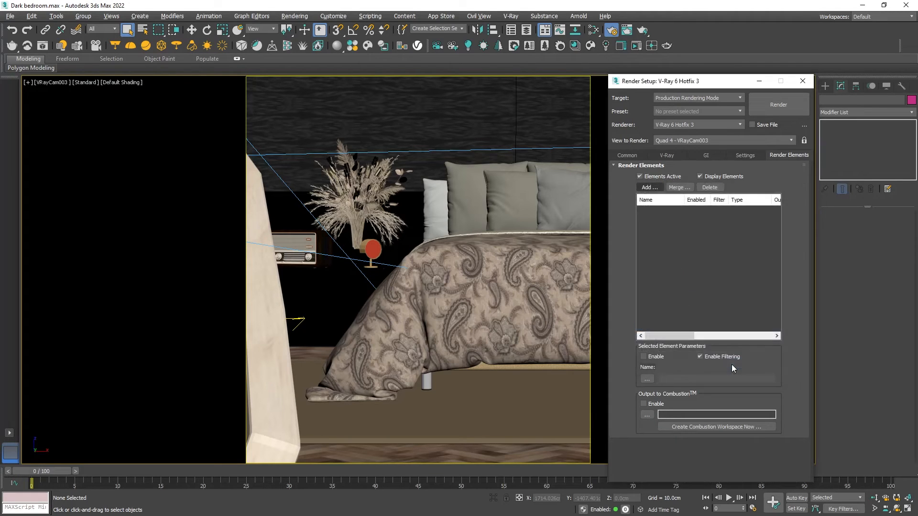
click(648, 187)
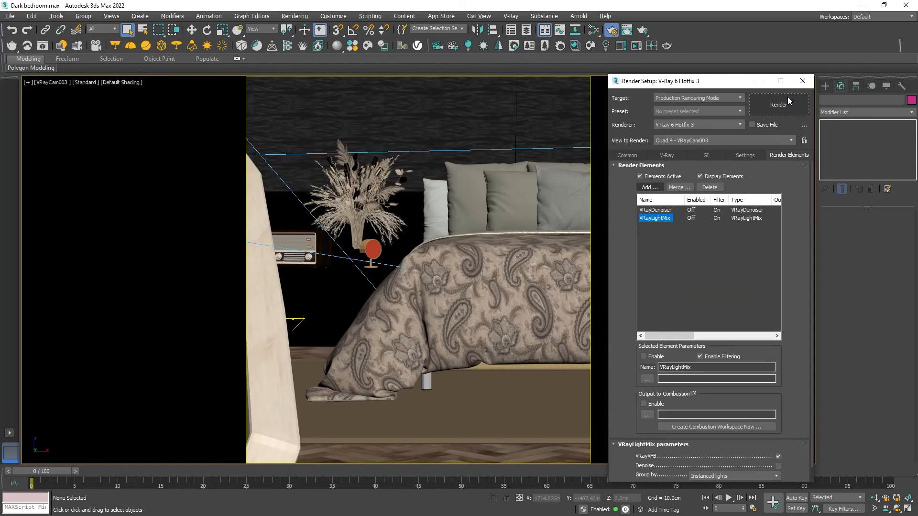
Step: Render the camera view and fit the finished image in the V-Ray Frame Buffer
click(779, 104)
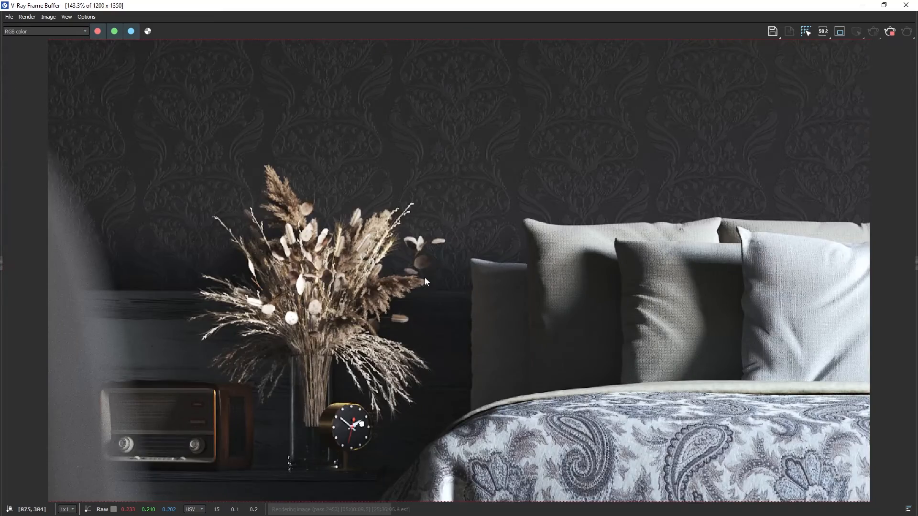
click(889, 31)
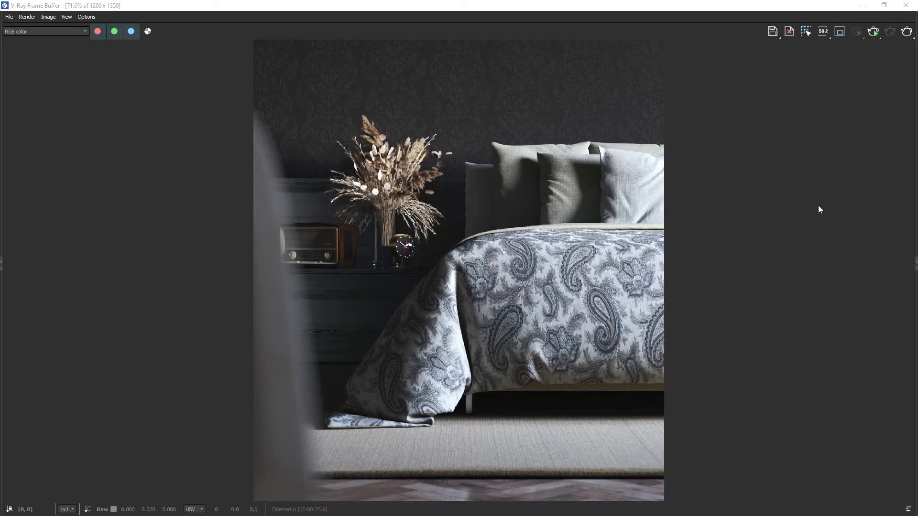
Step: Show the VFB Layers panel with the LightMix source and toggle Fill Light back on
click(905, 32)
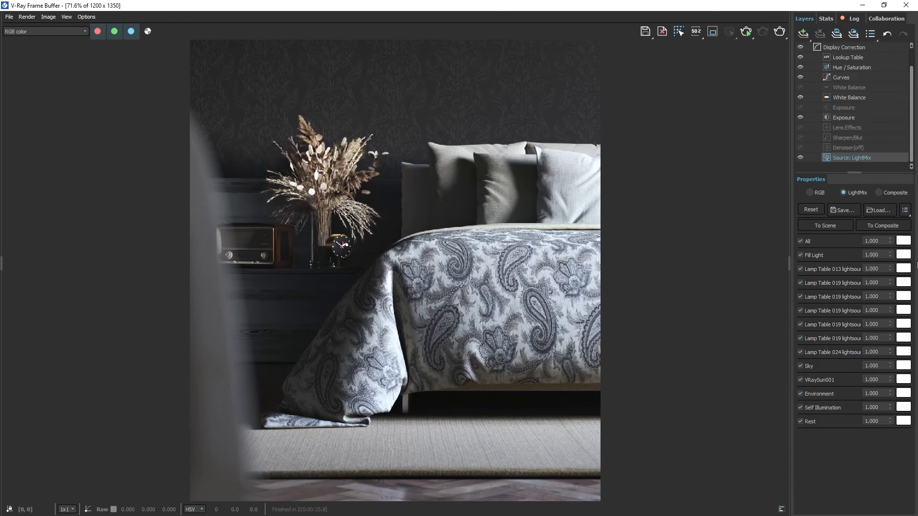
mouse_move(856, 167)
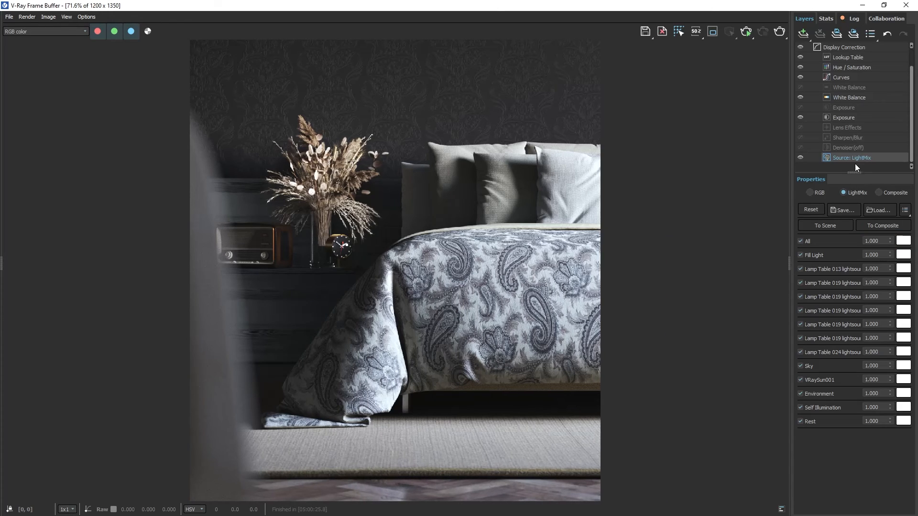
mouse_move(819, 253)
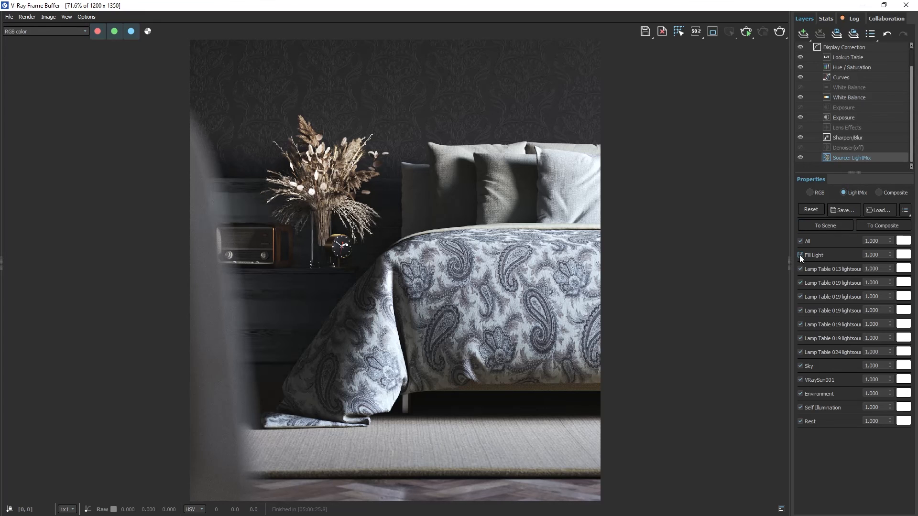
click(800, 254)
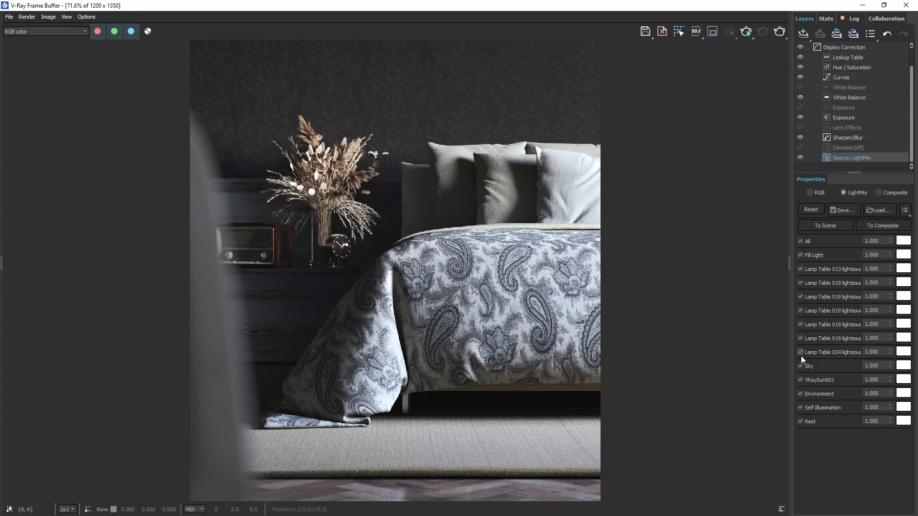